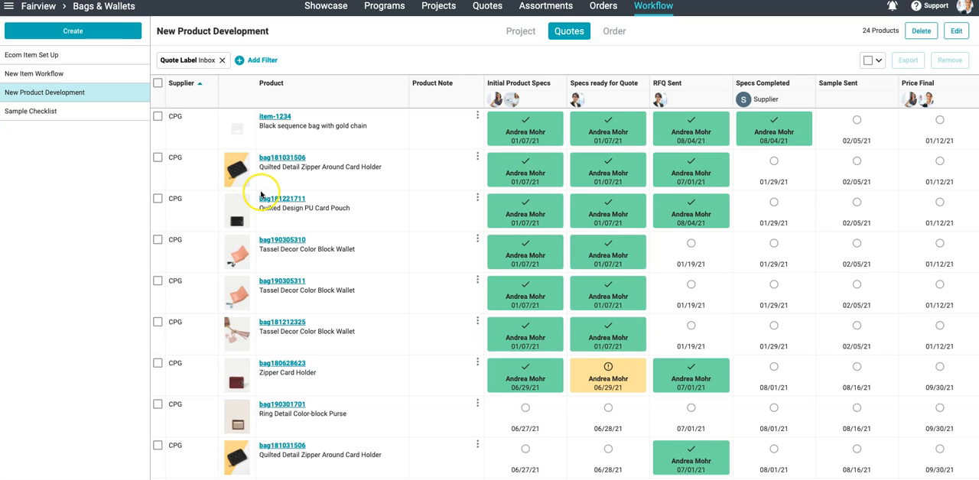
Open the Ecom Item Set Up board and view its Marketing Copy and Photos & Media cells
scroll(down, 3)
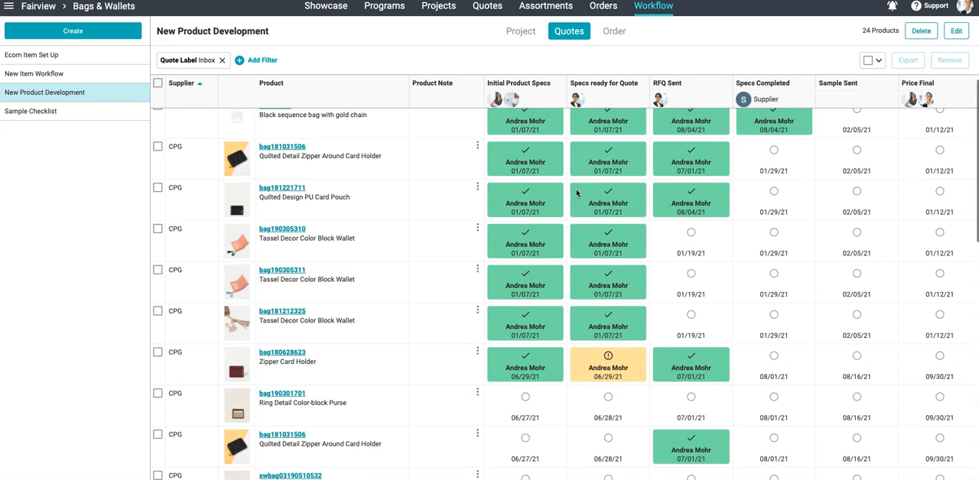
mouse_move(595, 69)
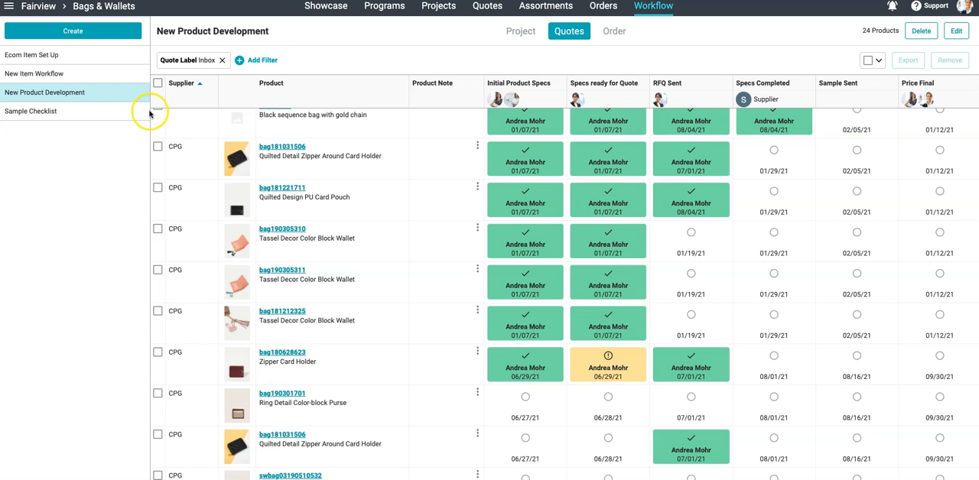
click(31, 55)
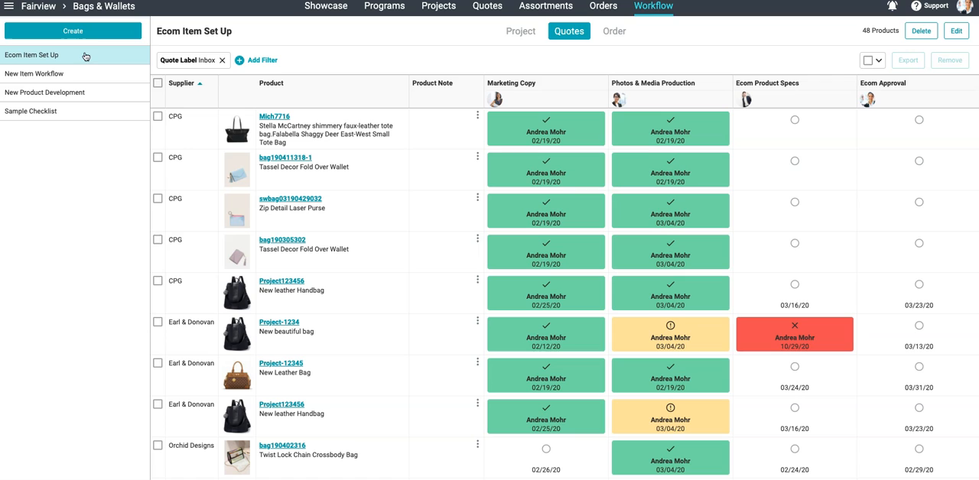
click(546, 128)
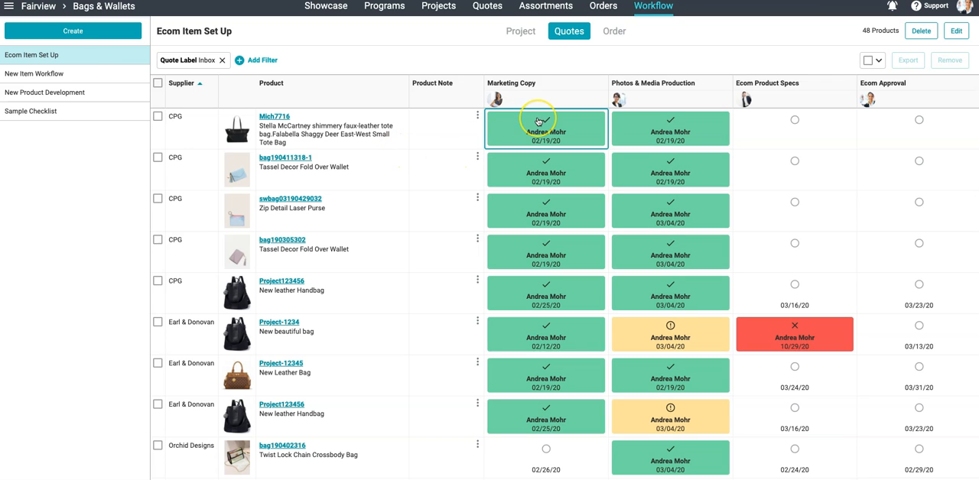
click(670, 128)
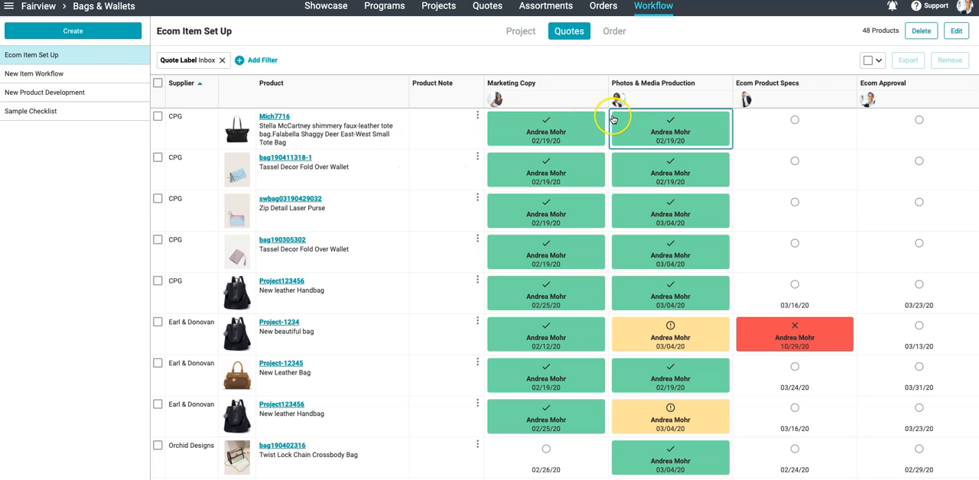
mouse_move(631, 124)
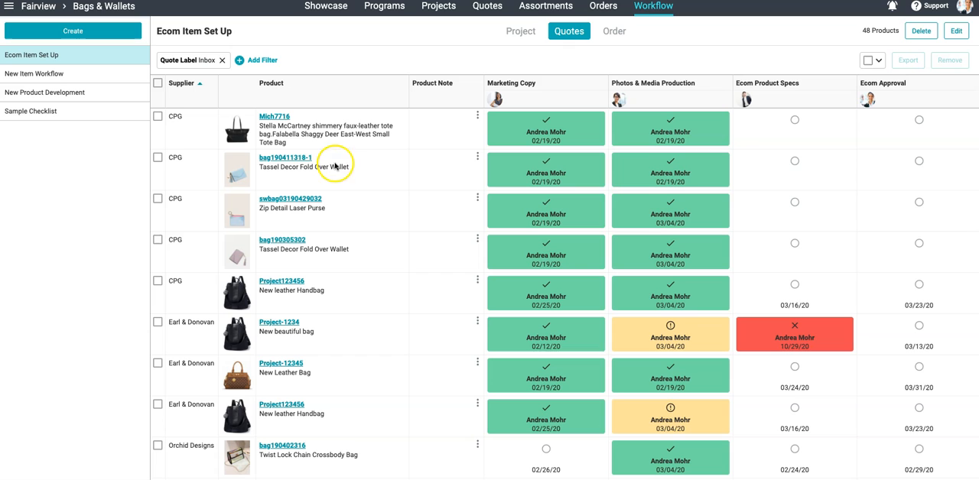
right_click(282, 240)
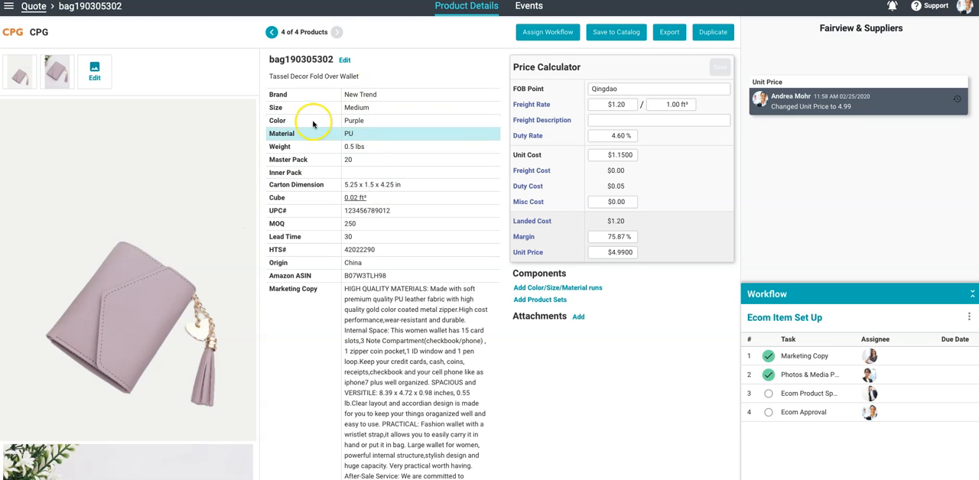
scroll(down, 3)
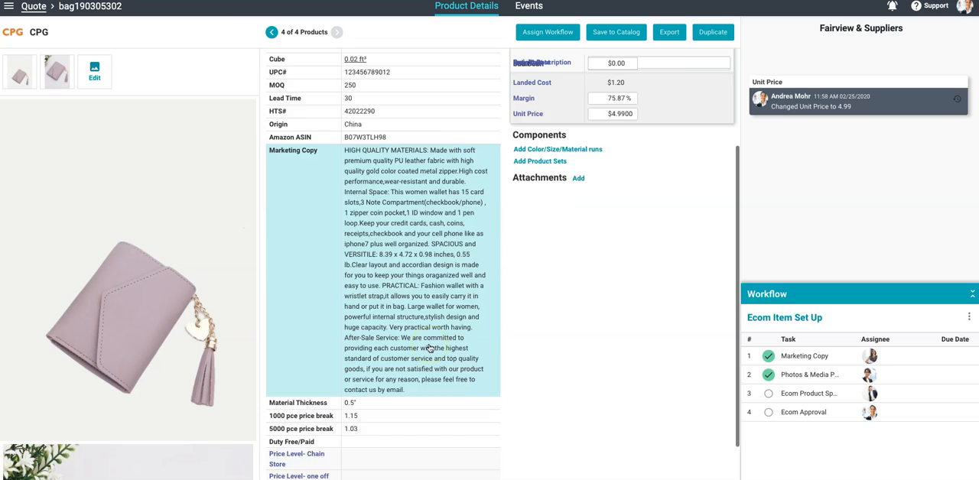
click(653, 6)
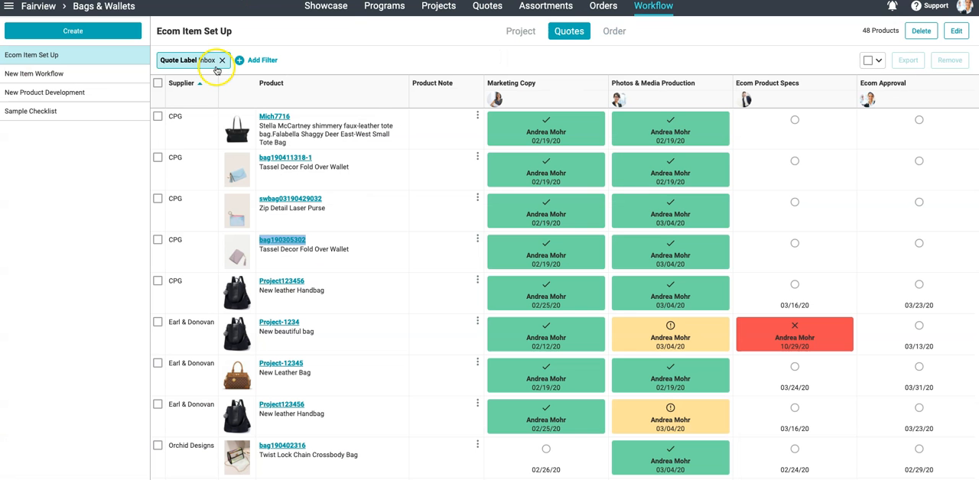
Select all 48 products, export them to CSV, and dismiss the image email notice
click(158, 83)
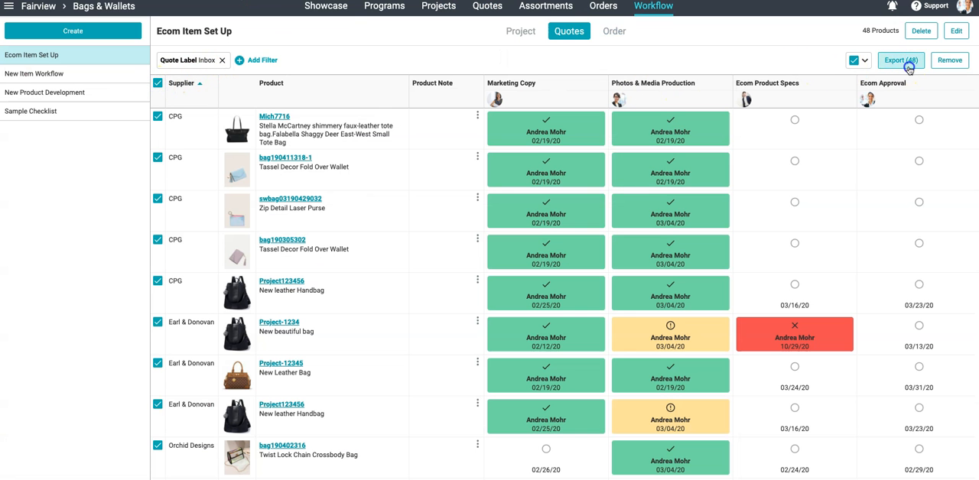
click(900, 60)
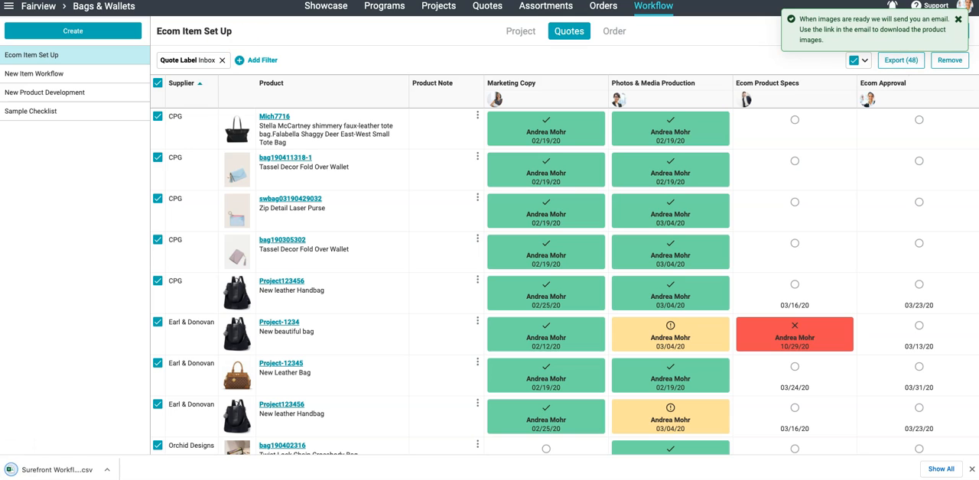
click(958, 18)
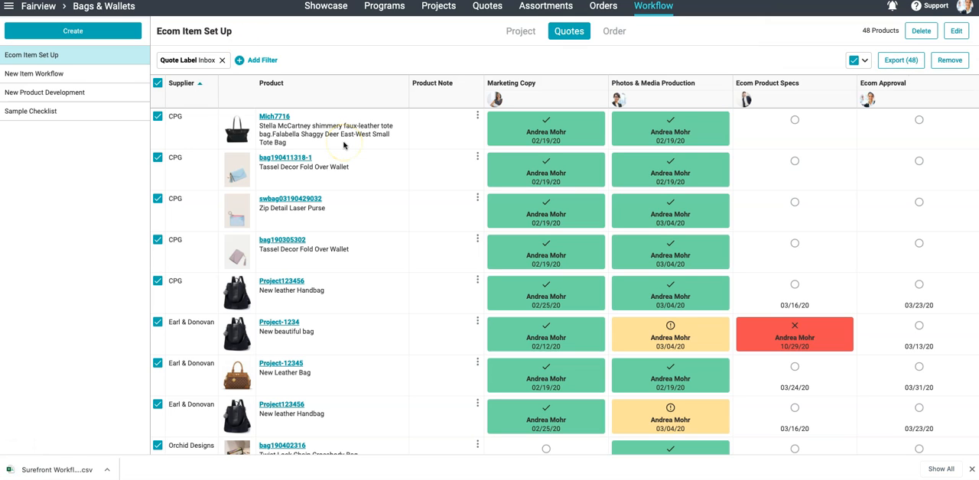